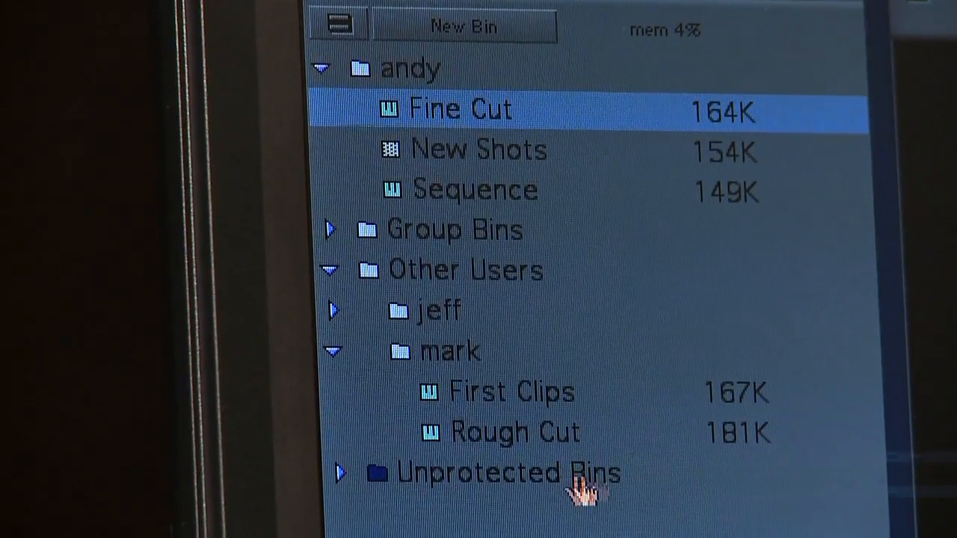
- Expand the Unprotected Bins folder to show Fine Cut alongside mark's First Clips and Rough Cut
scroll("down", 3)
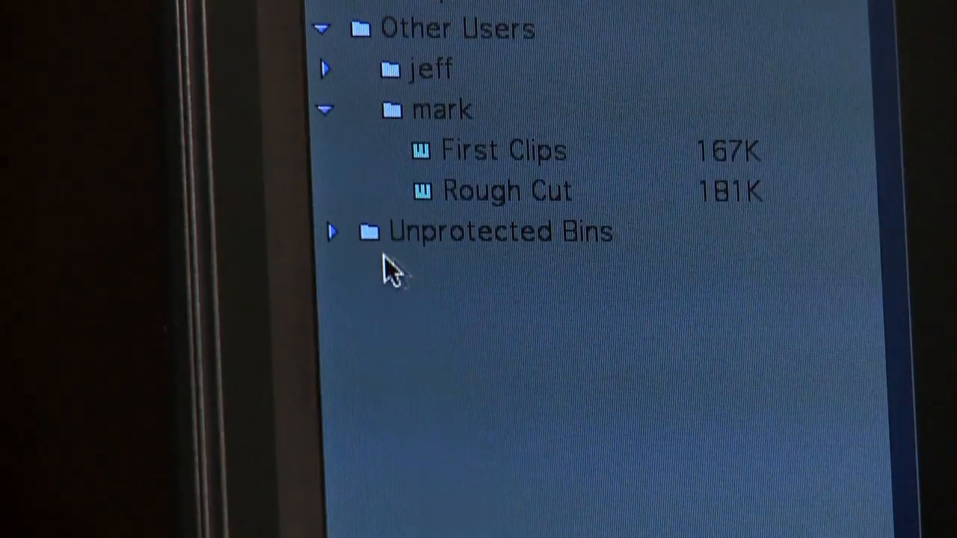
left_click(333, 232)
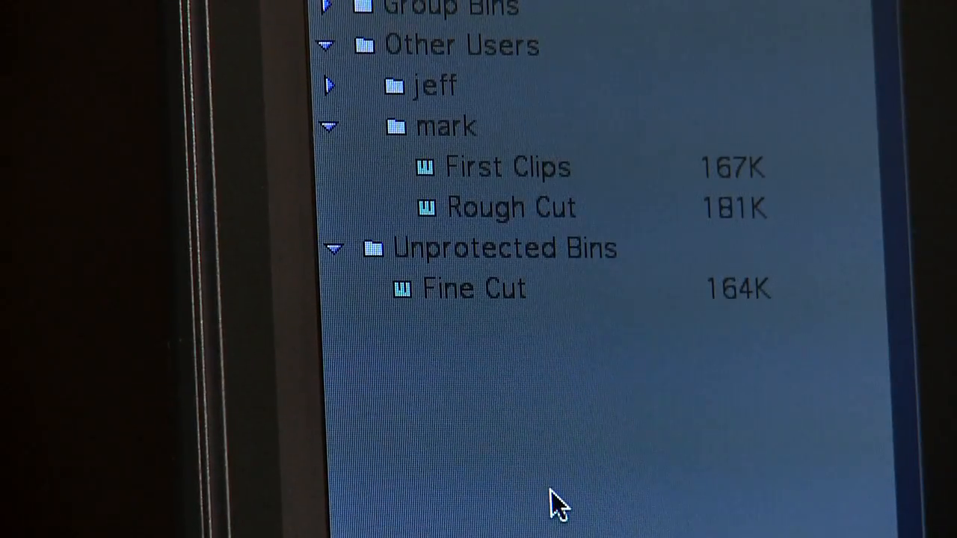